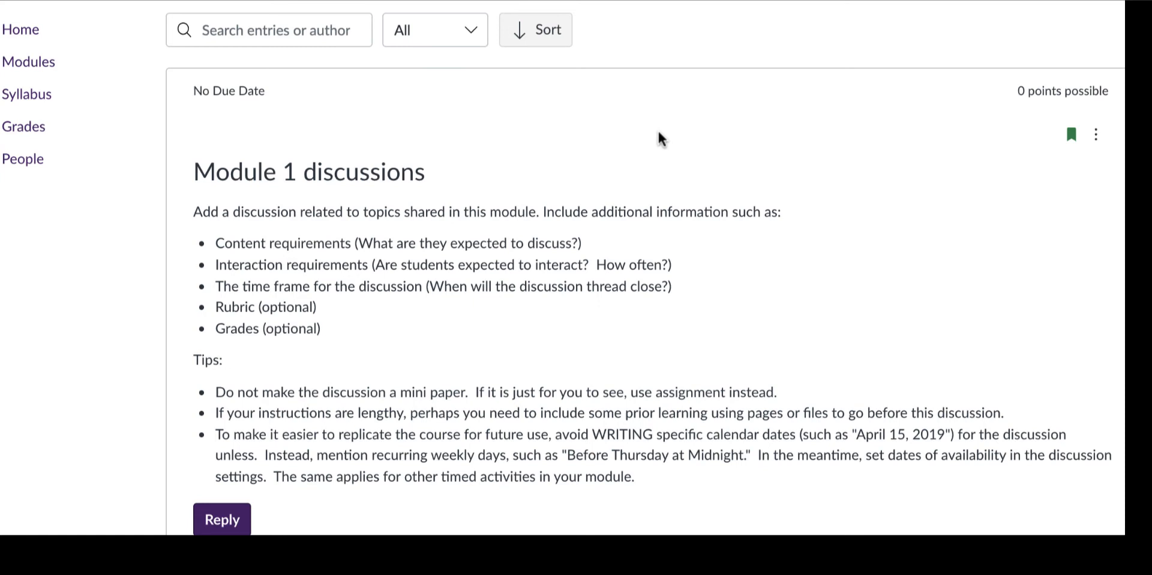
{"action": "mouse_move", "coordinate": [208, 478]}
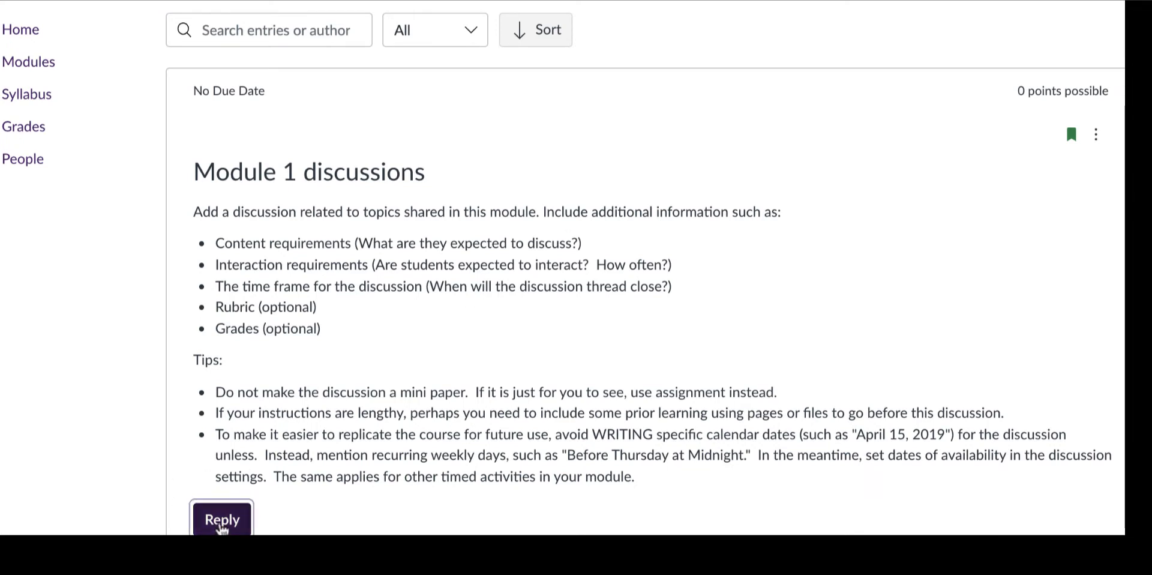
Start a reply under the Module 1 discussion topic and reach the empty rich content editor
{"action": "left_click", "coordinate": [221, 518]}
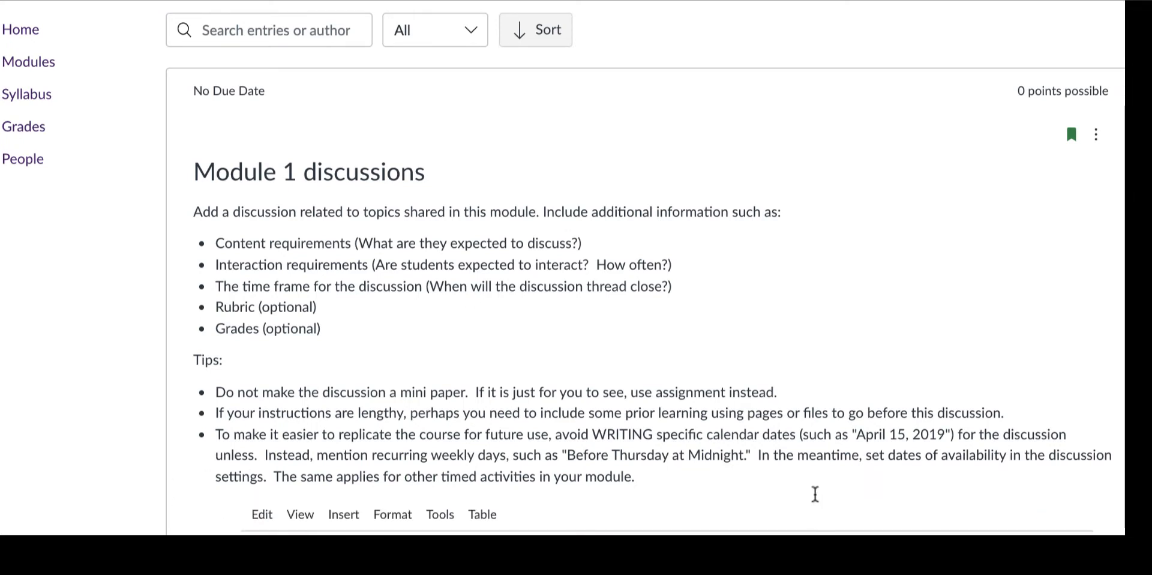
{"action": "scroll", "scroll_direction": "down", "scroll_amount": 3}
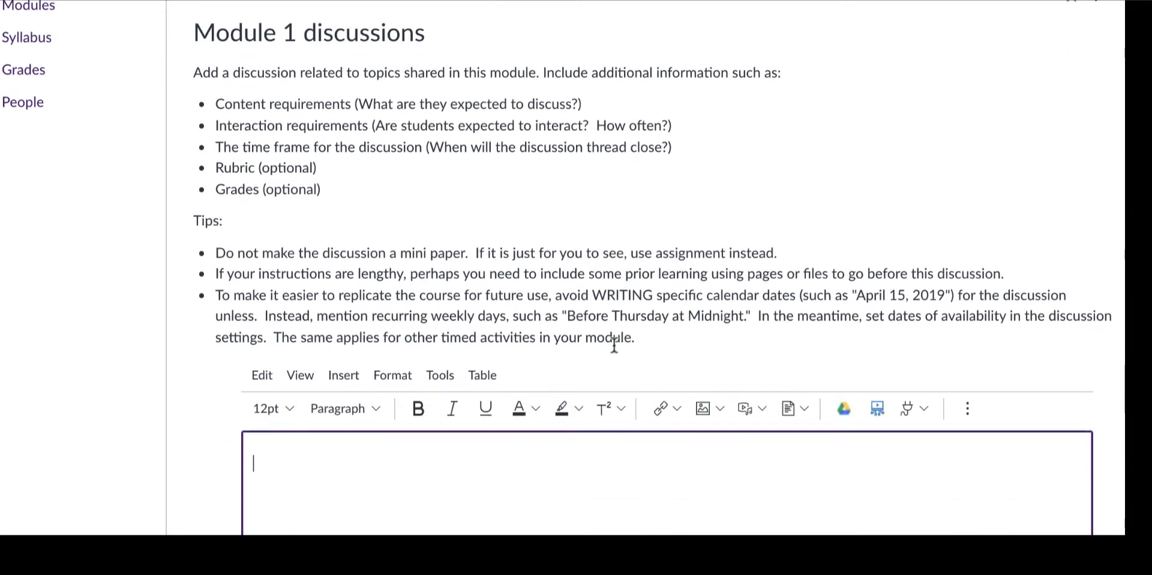
{"action": "scroll", "scroll_direction": "down", "scroll_amount": 3}
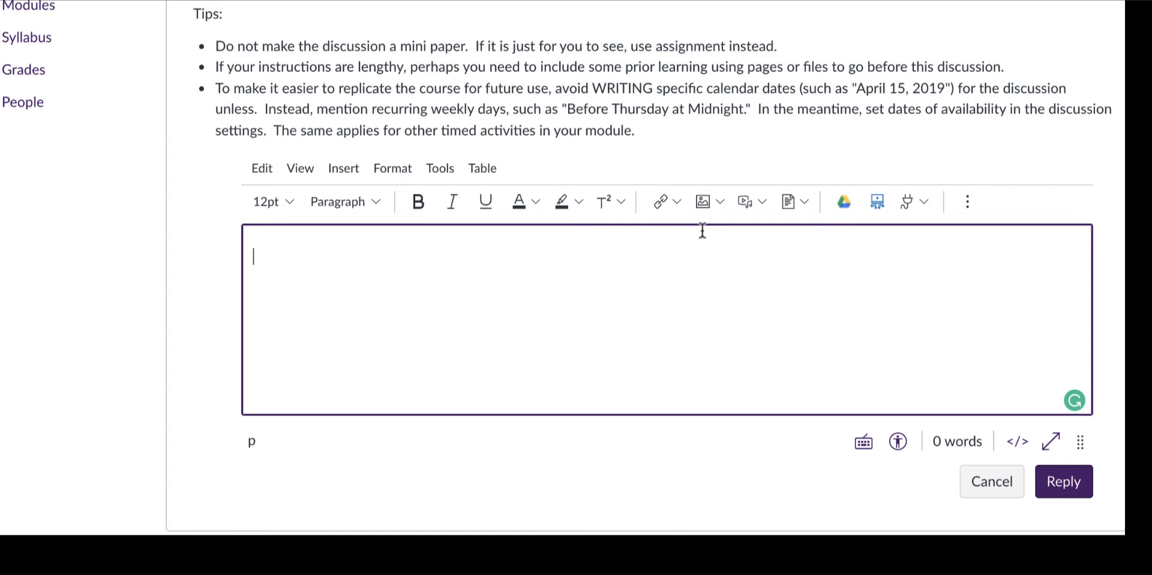
{"action": "mouse_move", "coordinate": [750, 238]}
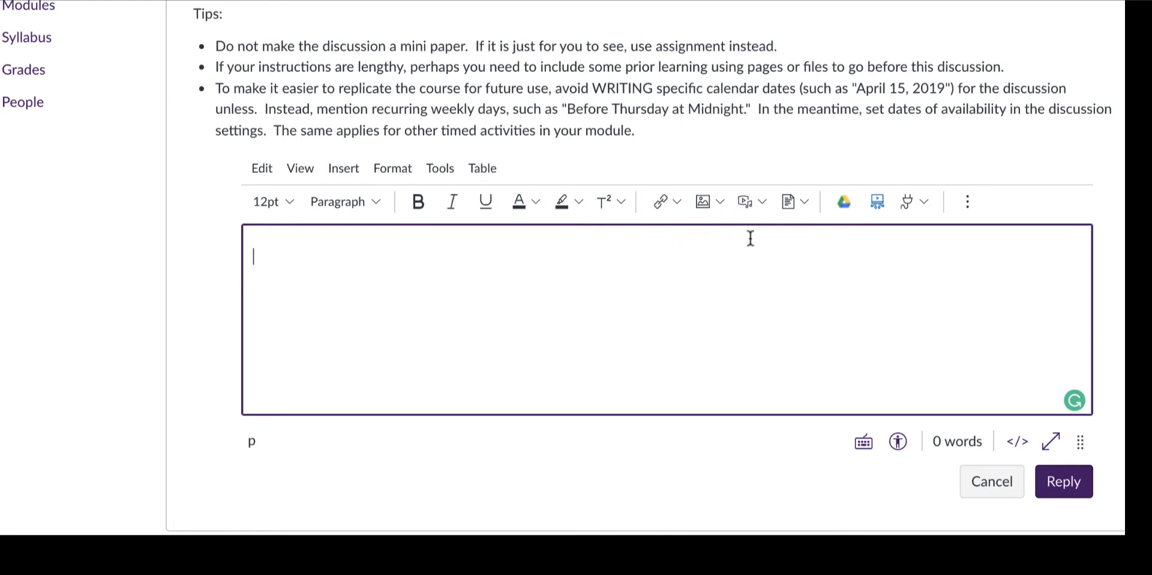
Choose Upload Document from the editor's Documents menu to reach the file picker
{"action": "left_click", "coordinate": [800, 202]}
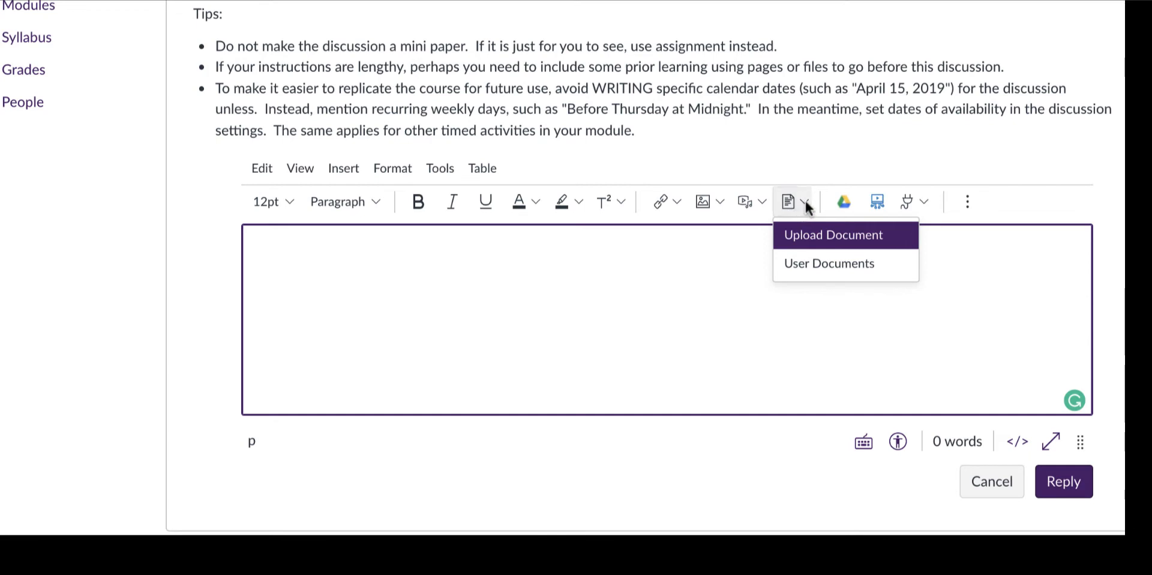
{"action": "mouse_move", "coordinate": [807, 210]}
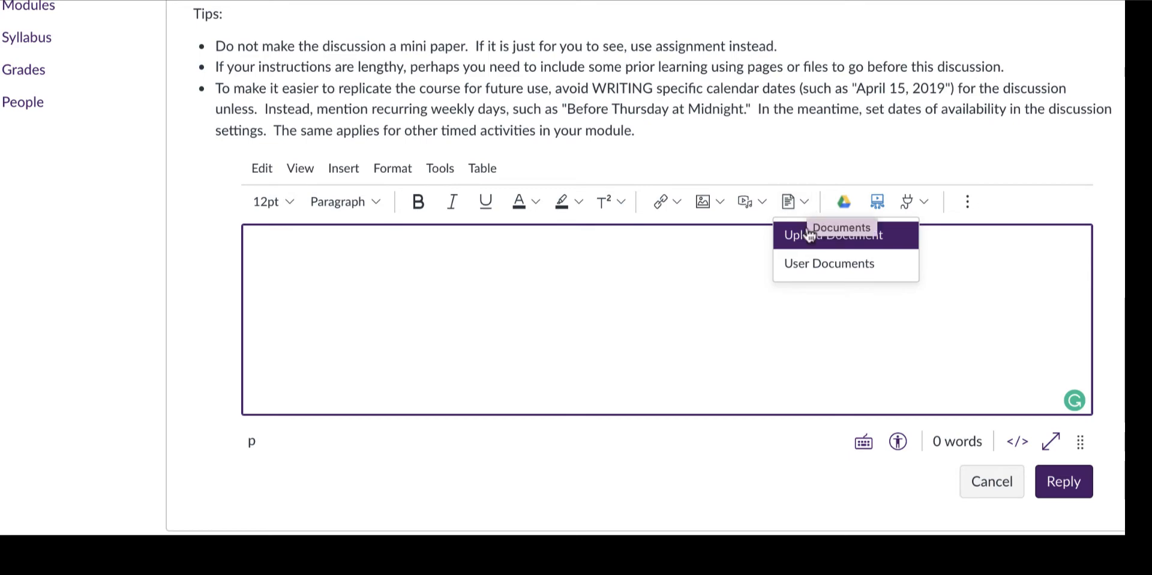
{"action": "left_click", "coordinate": [821, 234]}
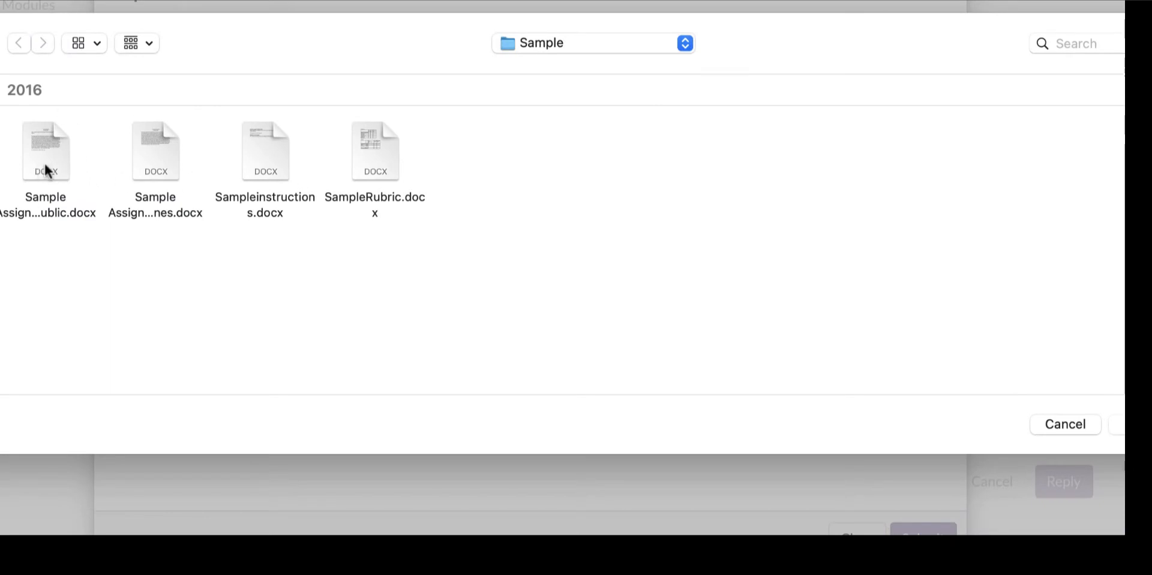
Upload Sample Assignment John Public-2.docx into the reply as a linked file
{"action": "left_click", "coordinate": [45, 150]}
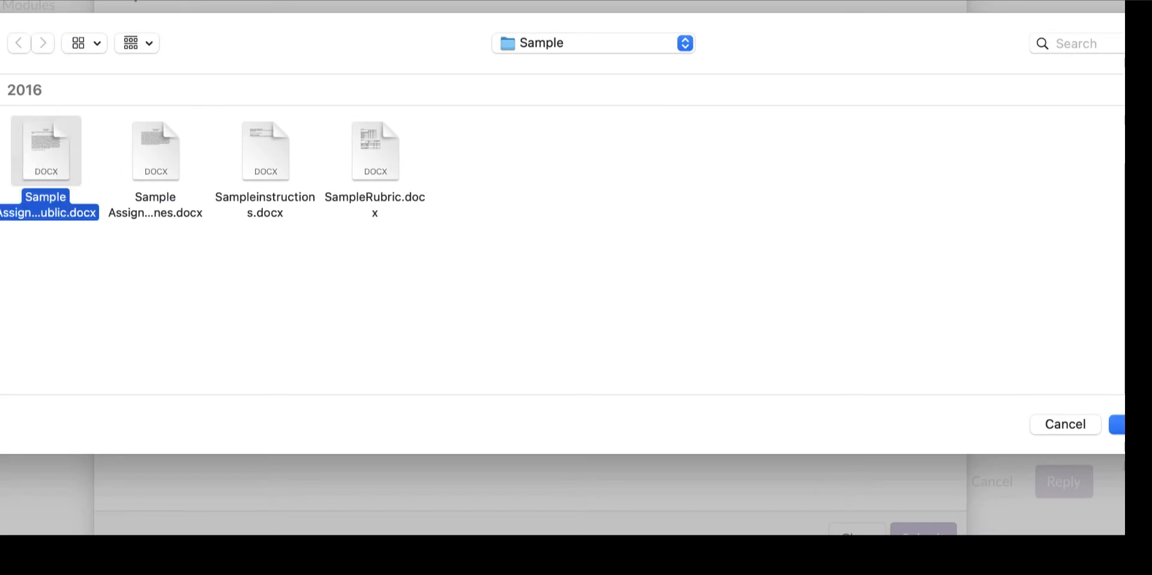
{"action": "left_click", "coordinate": [1151, 423]}
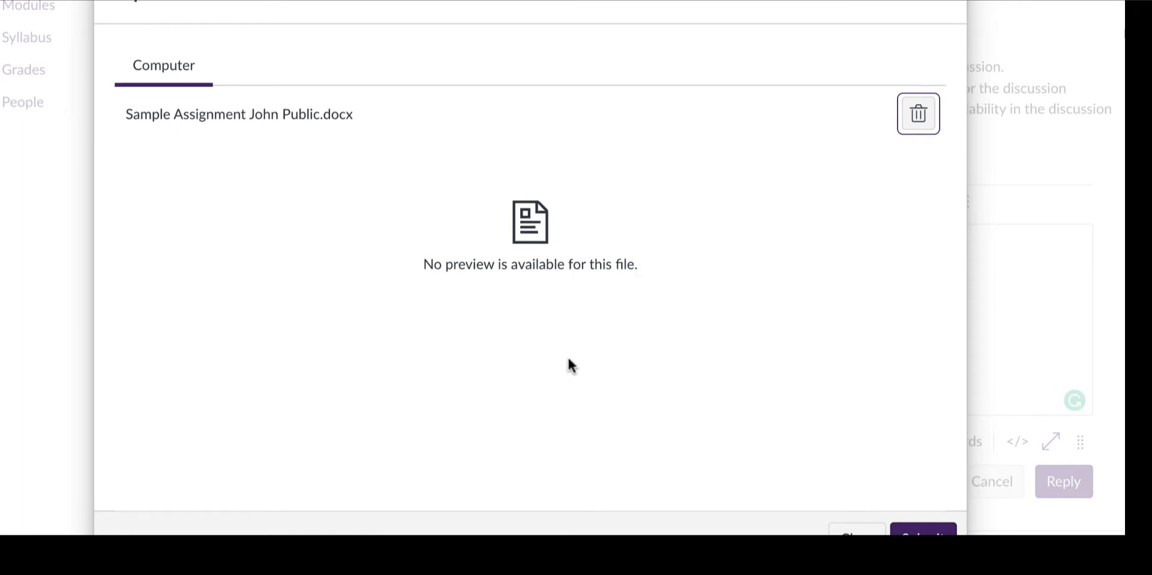
{"action": "left_click", "coordinate": [918, 114]}
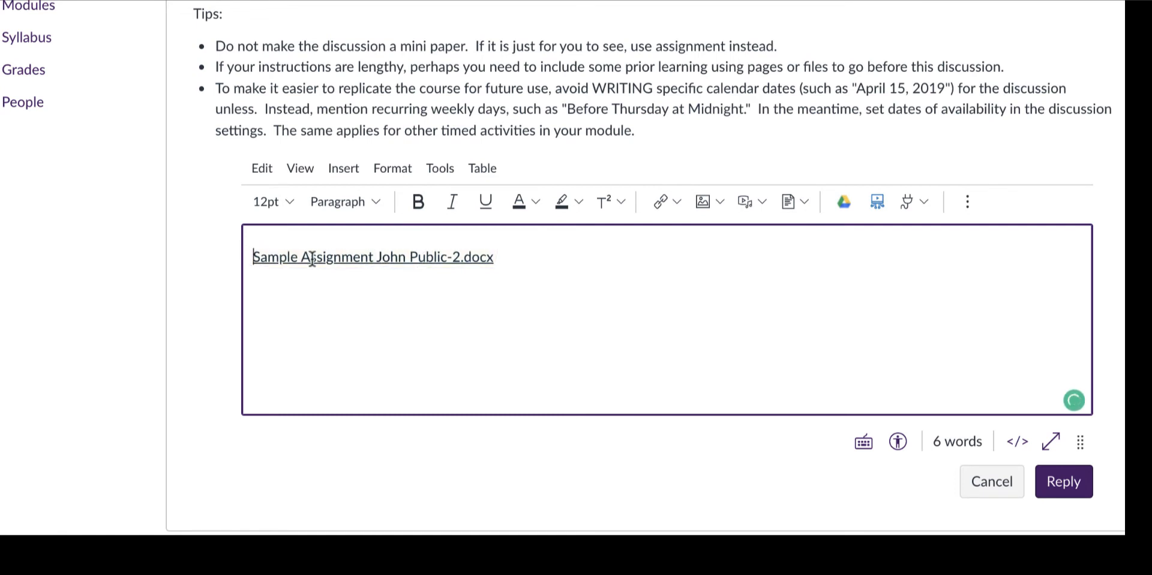
Add the line 'Please see my submission:' above the docx link
{"action": "left_click", "coordinate": [372, 257]}
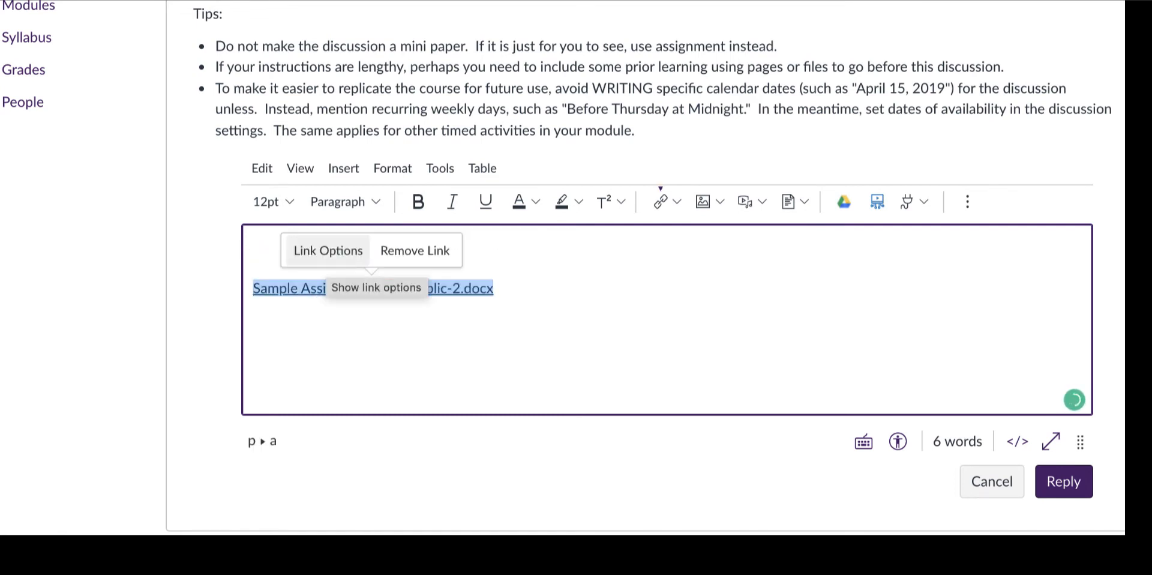
{"action": "type", "text": "Plea"}
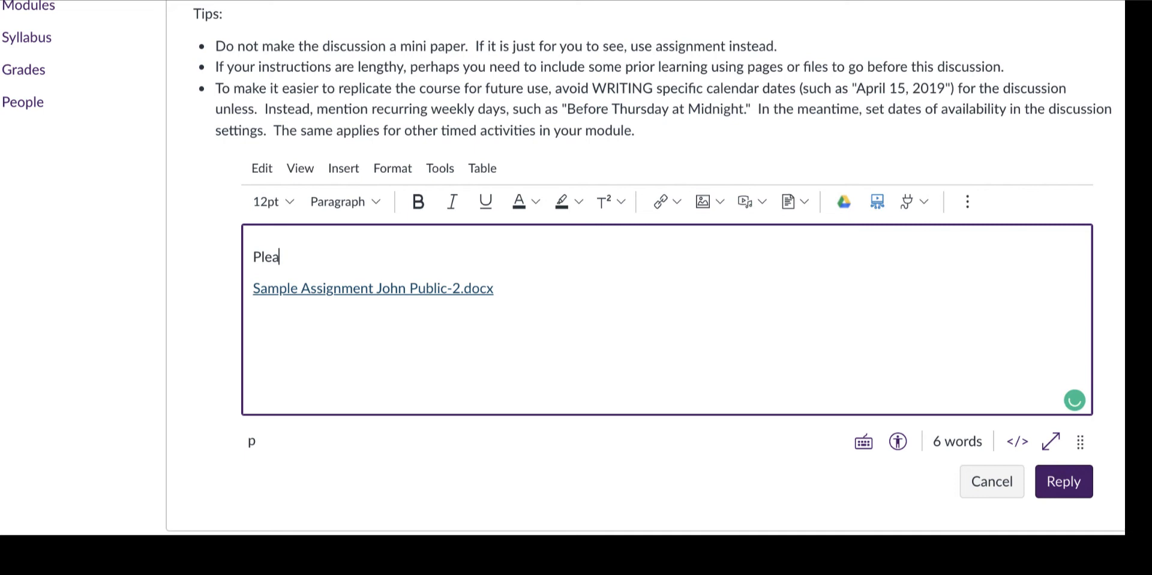
{"action": "type", "text": "se see my su"}
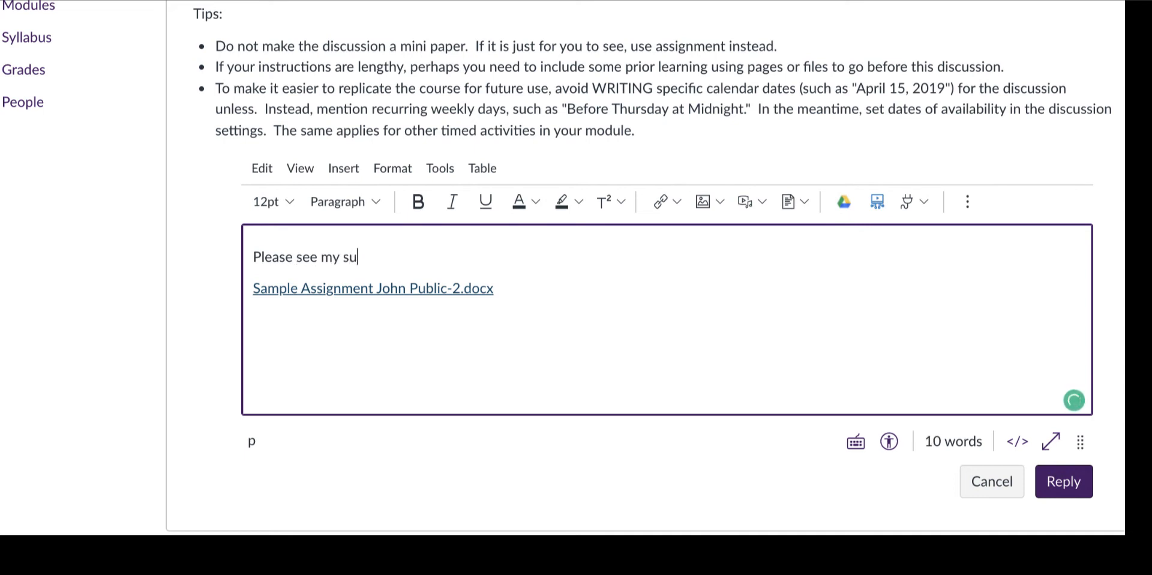
{"action": "type", "text": "bmission"}
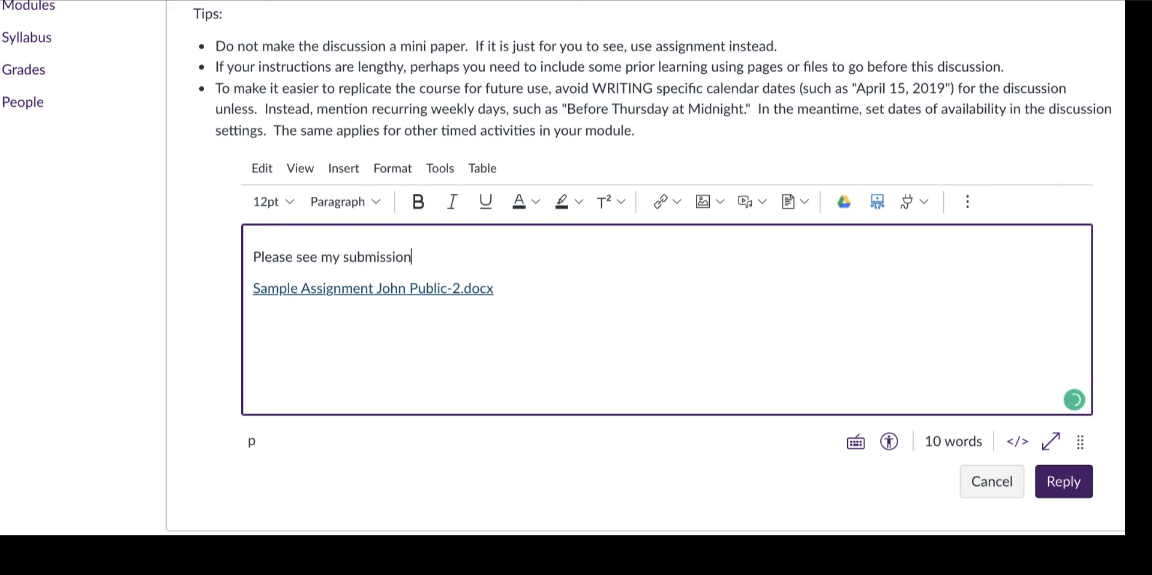
{"action": "type", "text": ":"}
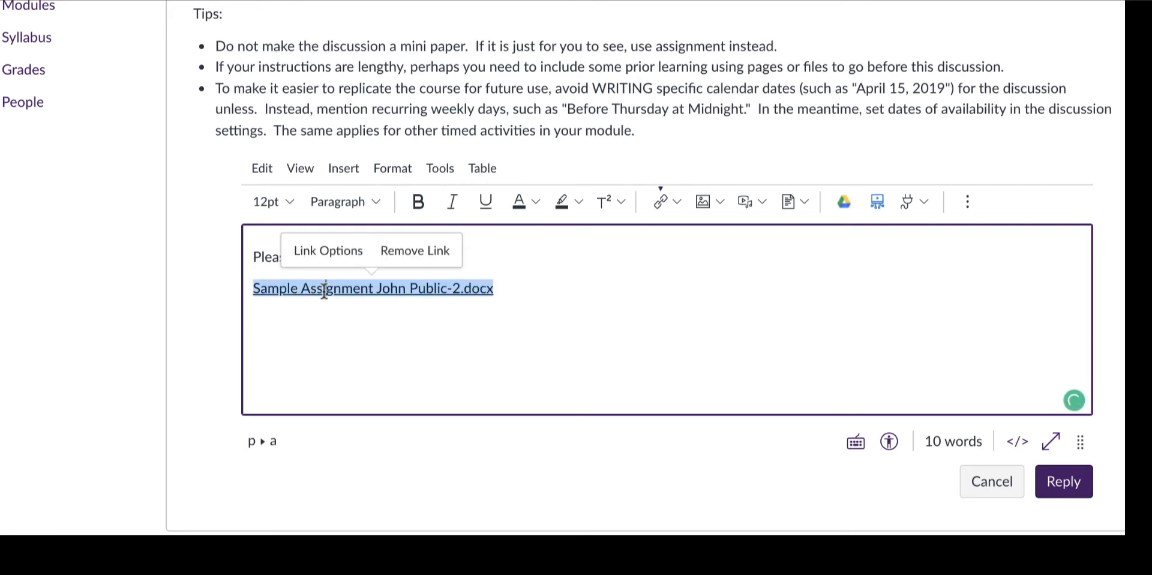
Set the docx link to Preview inline with Expand preview by Default and confirm
{"action": "left_click", "coordinate": [328, 249]}
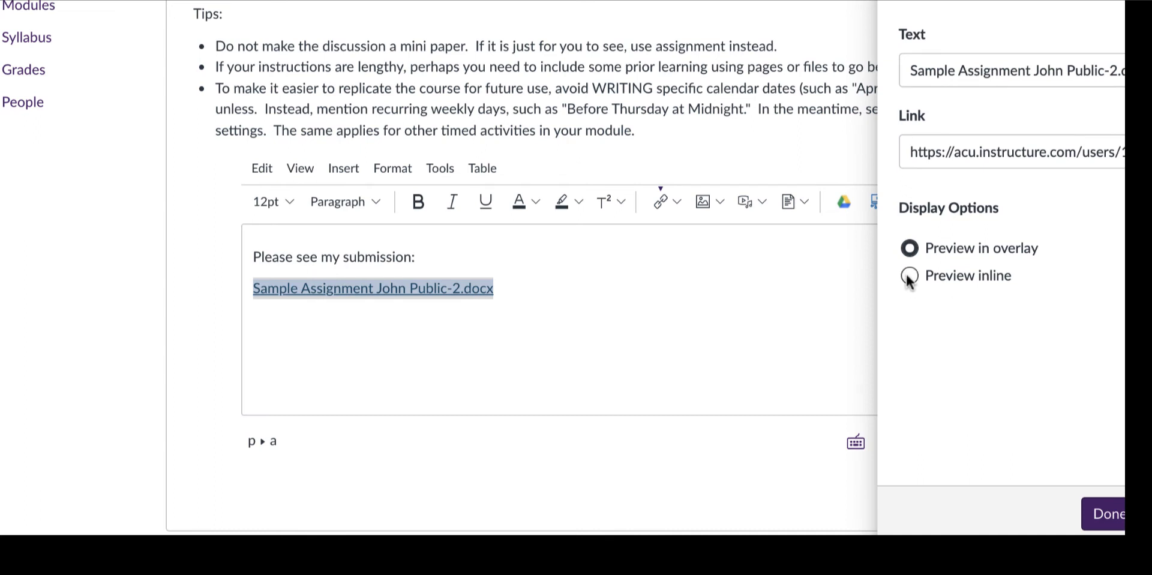
{"action": "left_click", "coordinate": [908, 275]}
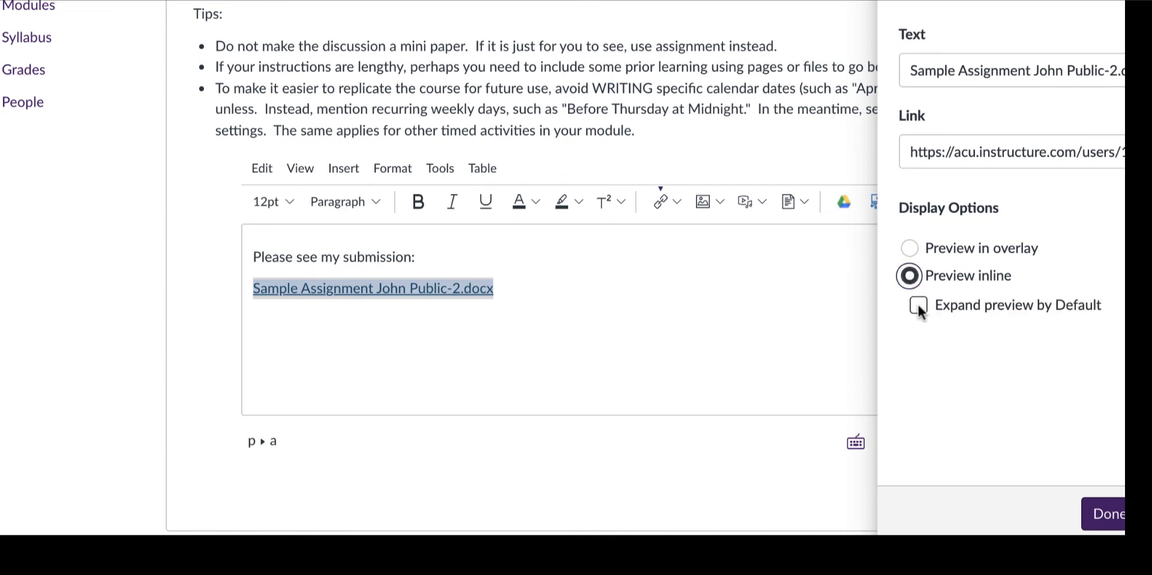
{"action": "left_click", "coordinate": [918, 305]}
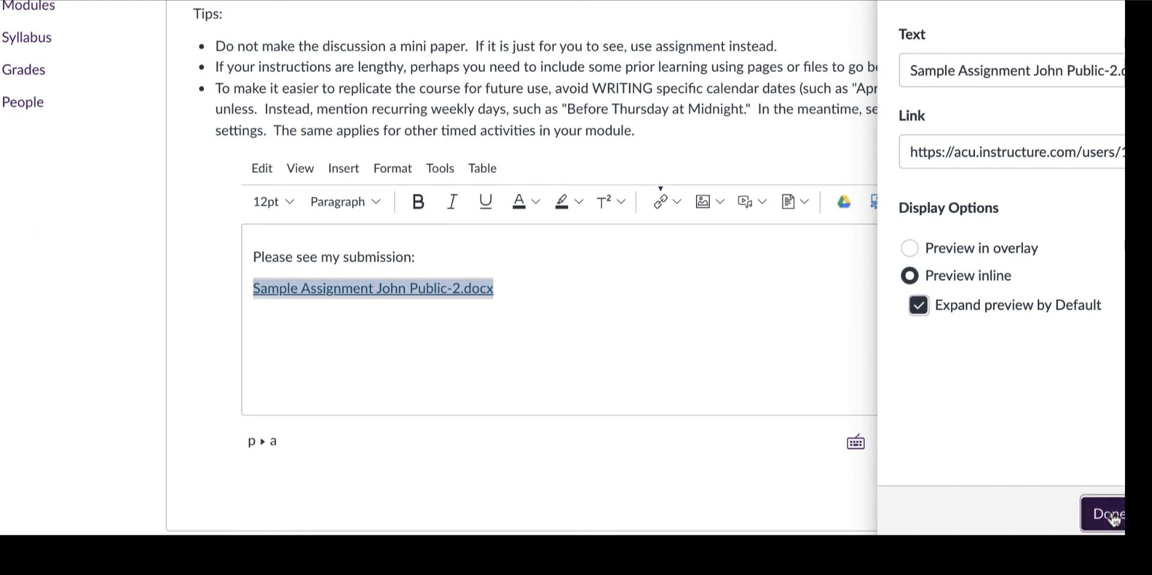
{"action": "left_click", "coordinate": [1113, 514]}
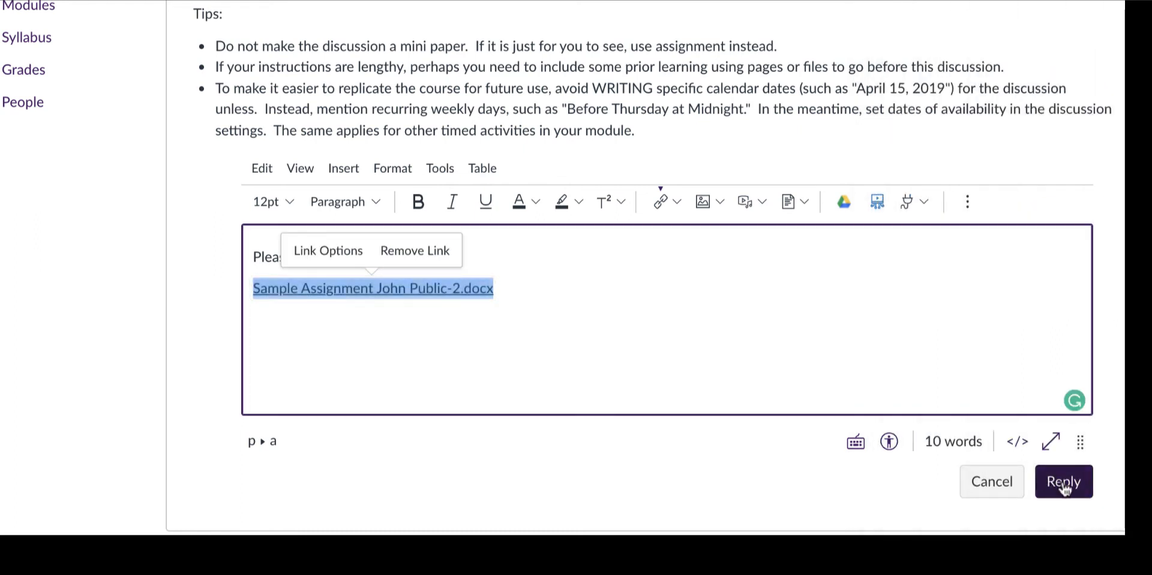
Post the reply to the discussion as Test Student
{"action": "left_click", "coordinate": [1062, 482]}
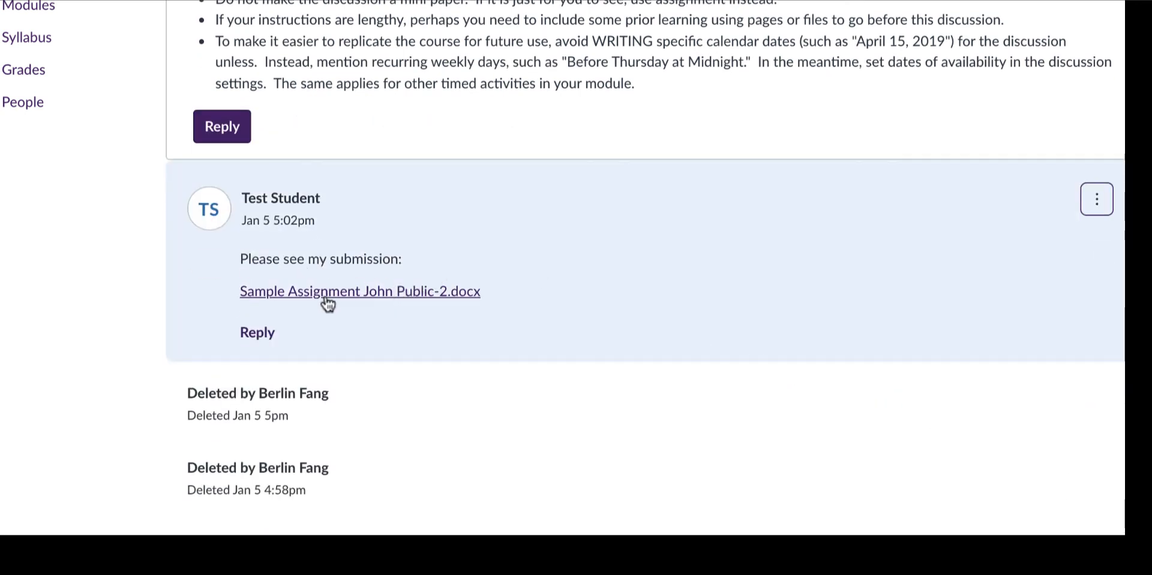
{"action": "mouse_move", "coordinate": [358, 290]}
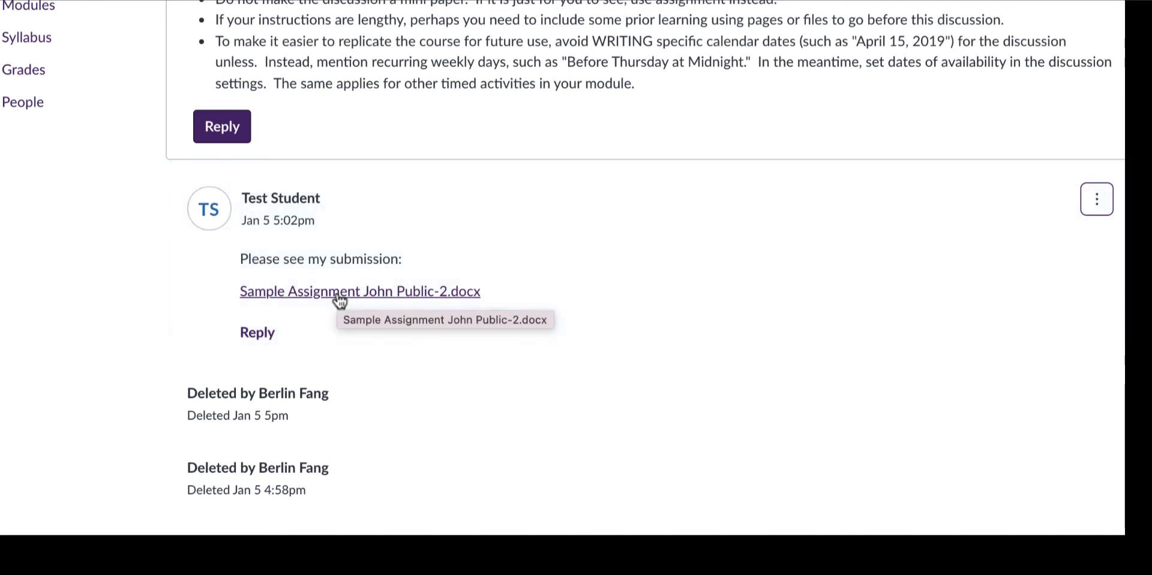
{"action": "left_click", "coordinate": [359, 291]}
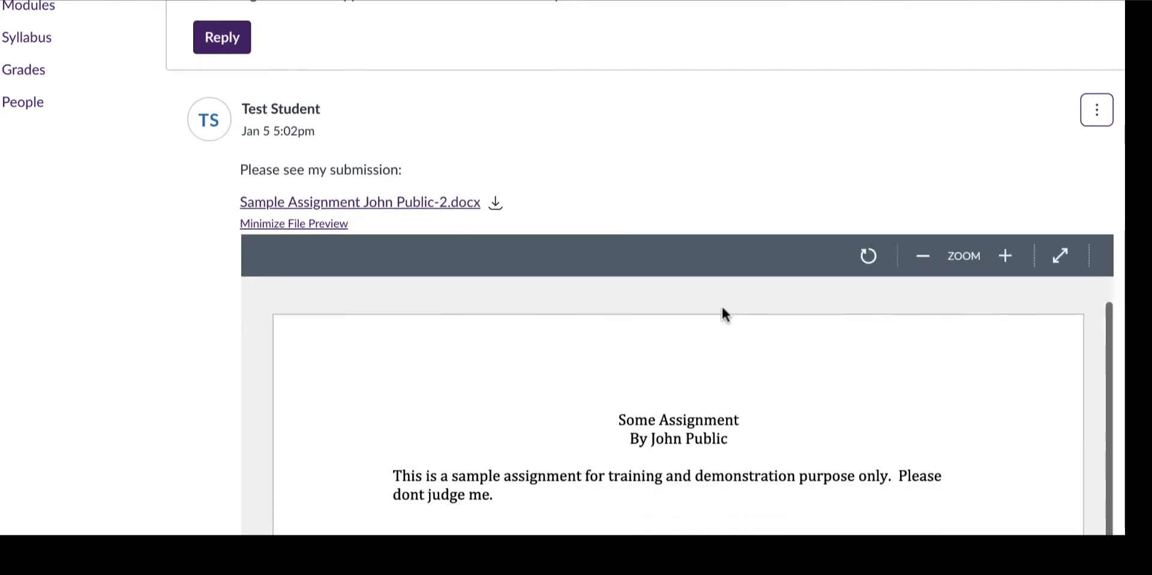
{"action": "scroll", "scroll_direction": "down", "scroll_amount": 3}
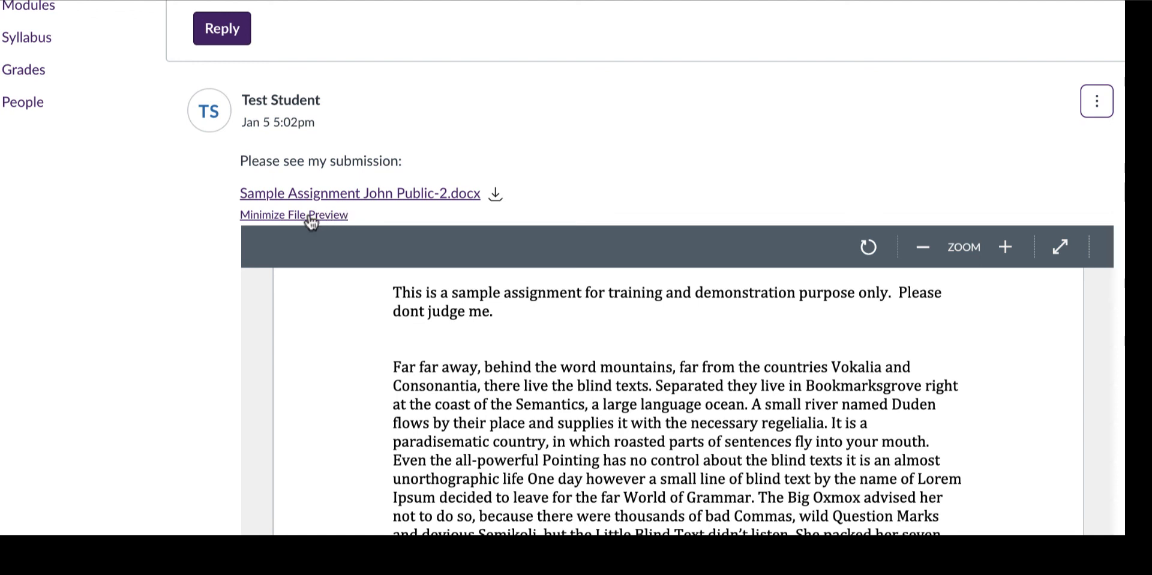
{"action": "left_click", "coordinate": [292, 215]}
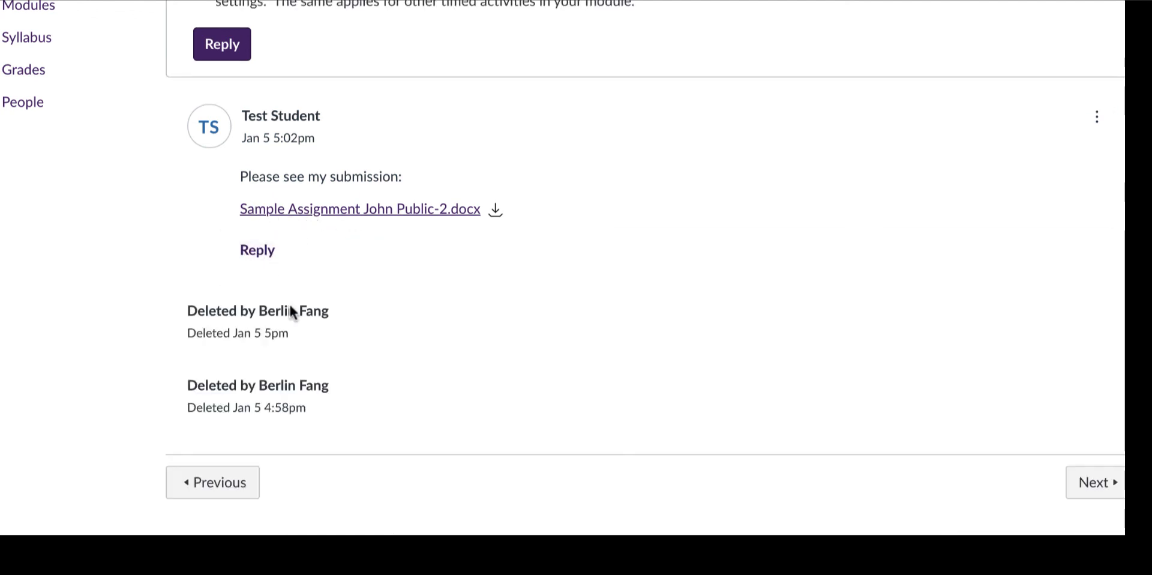